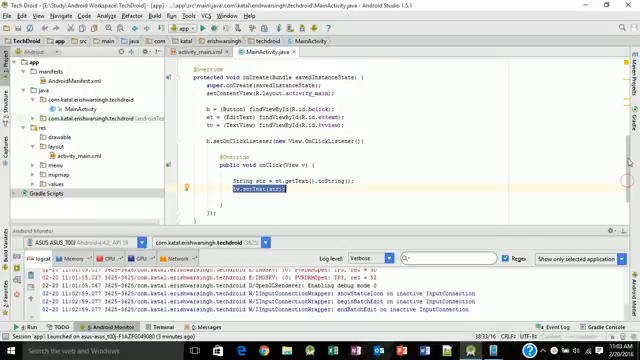
# Declare the field 'int min = 50;' at the top of the MainActivity class
pyautogui.scroll(3)
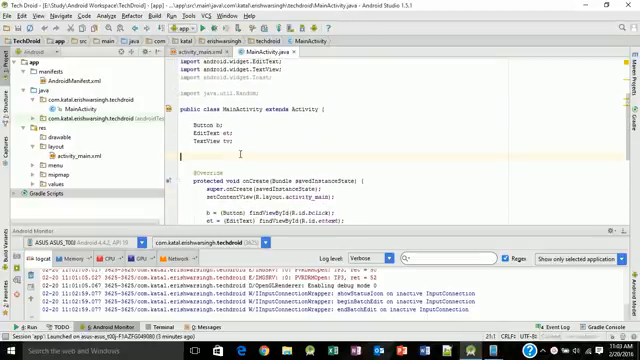
pyautogui.write('int')
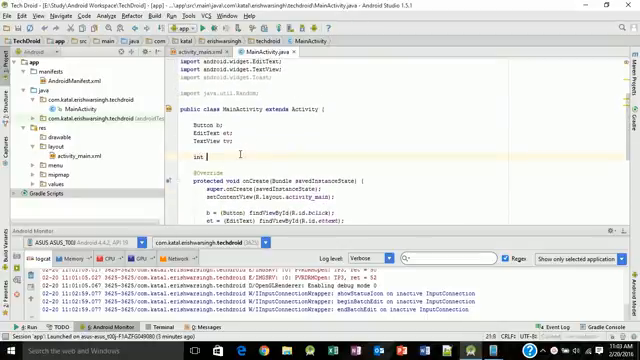
pyautogui.write('min =')
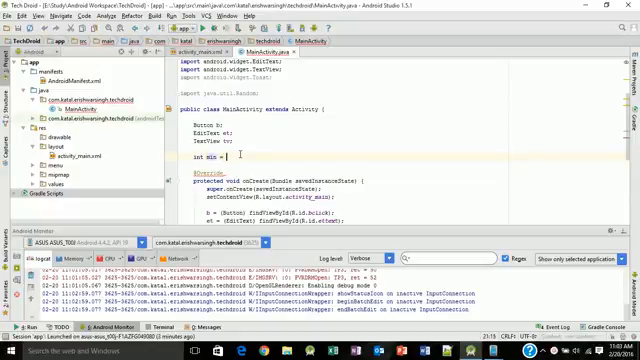
pyautogui.write('50;')
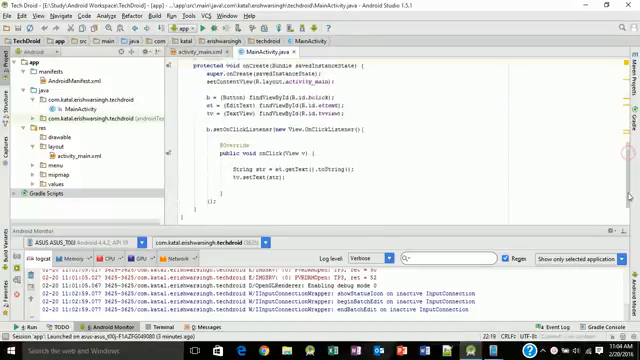
# In onClick, create a Random and compute x with r.nextInt(max - min) + min
pyautogui.scroll(-3)
pyautogui.write('Random r = new Random();')
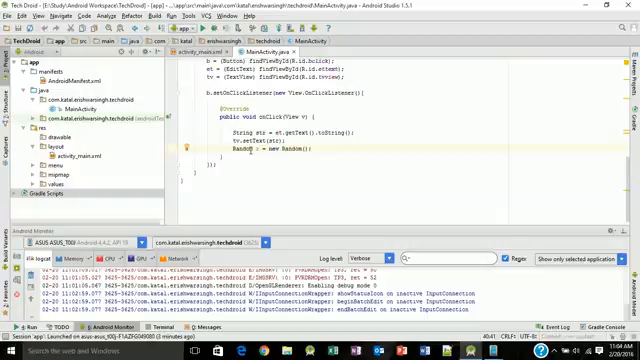
pyautogui.write('int x = r')
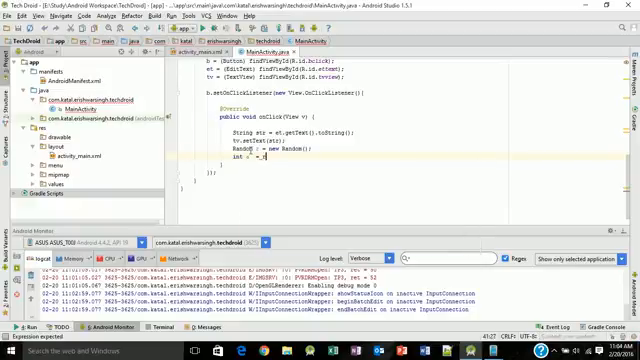
pyautogui.write('.nextInt();')
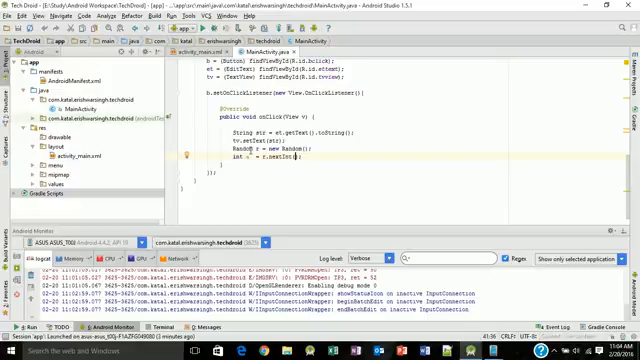
pyautogui.write('max - min')
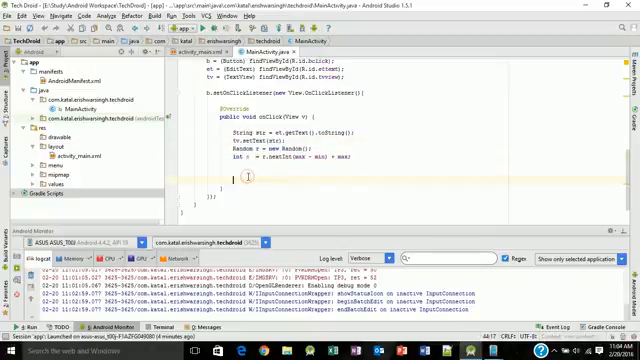
# Apply x via tv.setTextSize and set the TextView colour with tv.setTextColor using Color
pyautogui.write('tv.setTextSize();')
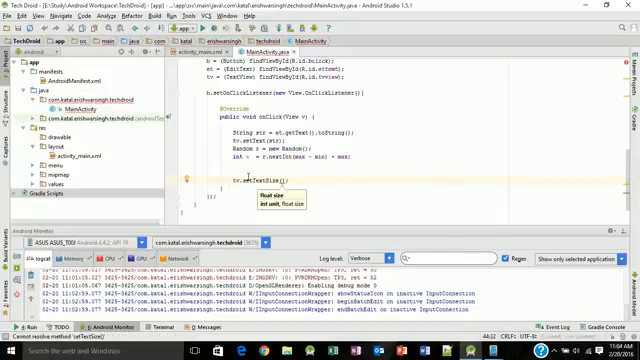
pyautogui.write('a')
pyautogui.write('tv.setTextColor();')
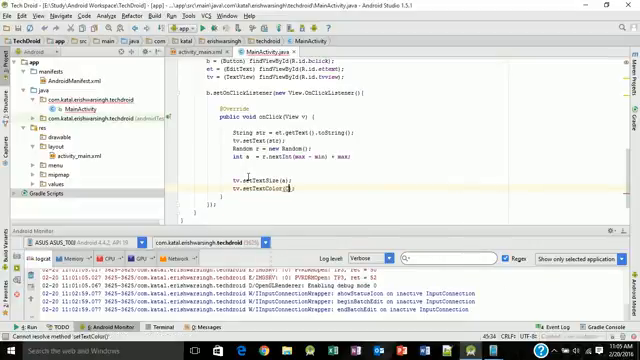
pyautogui.write('Color.rgb(a,a+200,a-100')
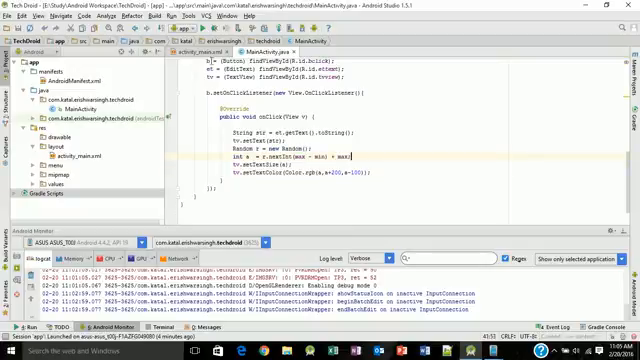
# Run the app on the emulator so the Click Here button and TextView appear
pyautogui.click(196, 28)
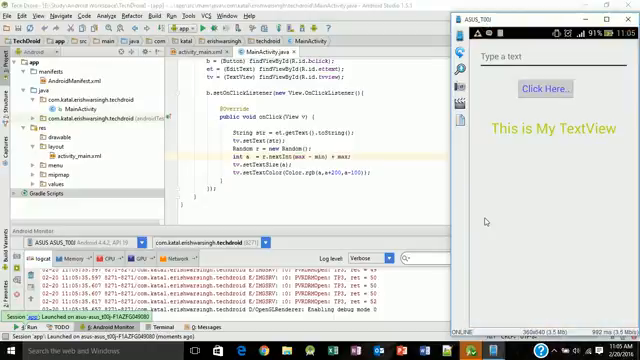
pyautogui.moveTo(488, 222)
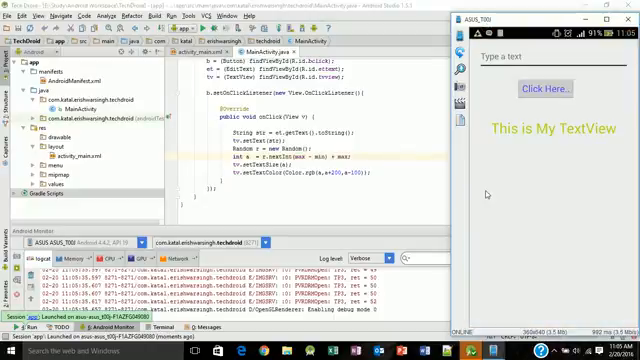